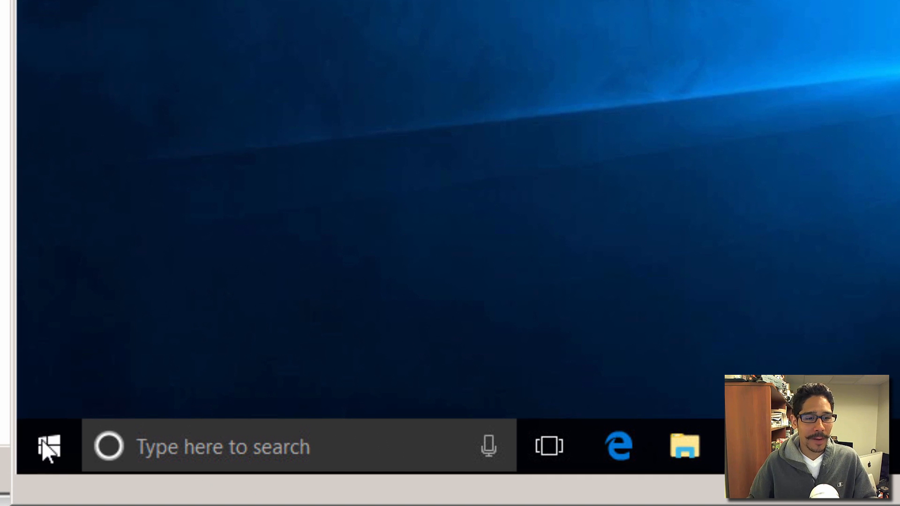
# Check the Win+X menu still lists PowerShell, then launch Settings from Action Center's All settings
pyautogui.rightClick(46, 447)
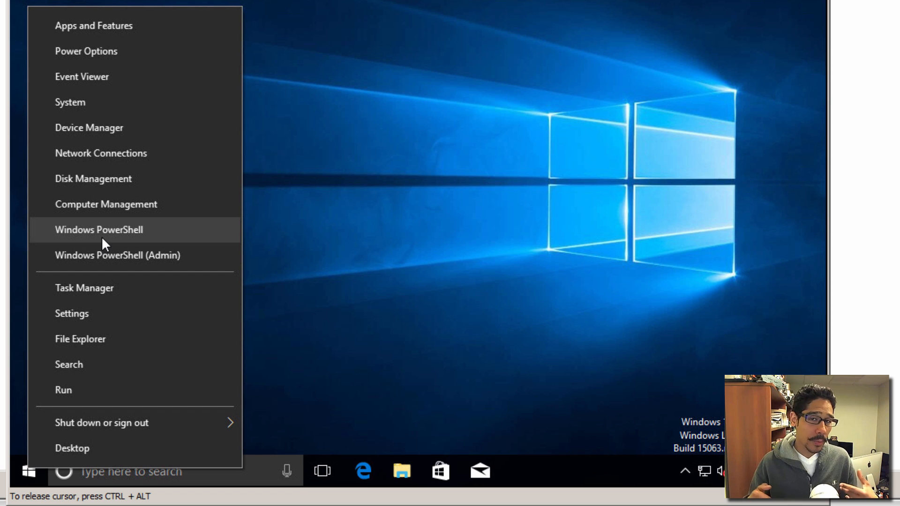
pyautogui.moveTo(163, 255)
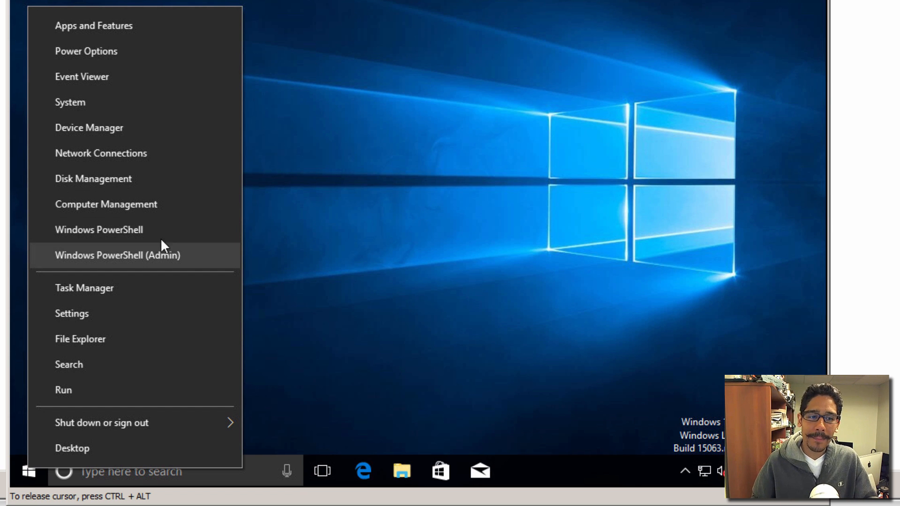
pyautogui.moveTo(450, 240)
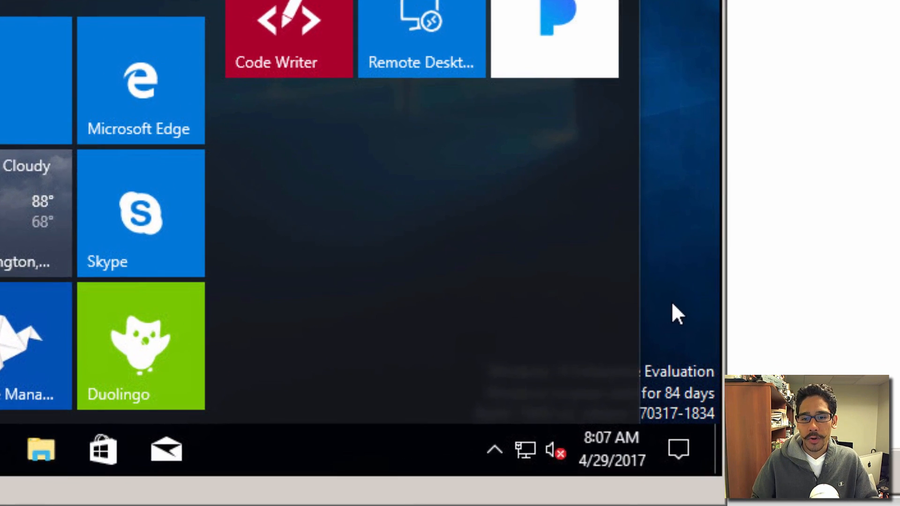
pyautogui.click(678, 449)
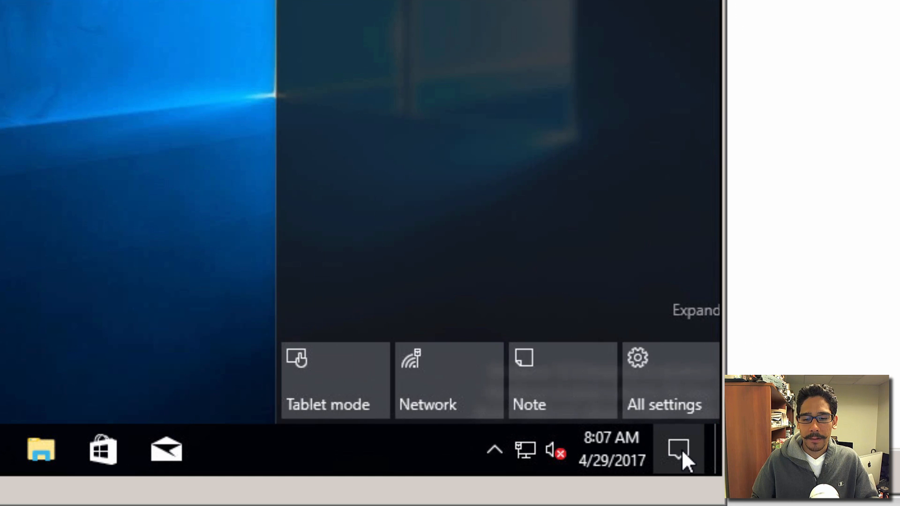
pyautogui.click(668, 378)
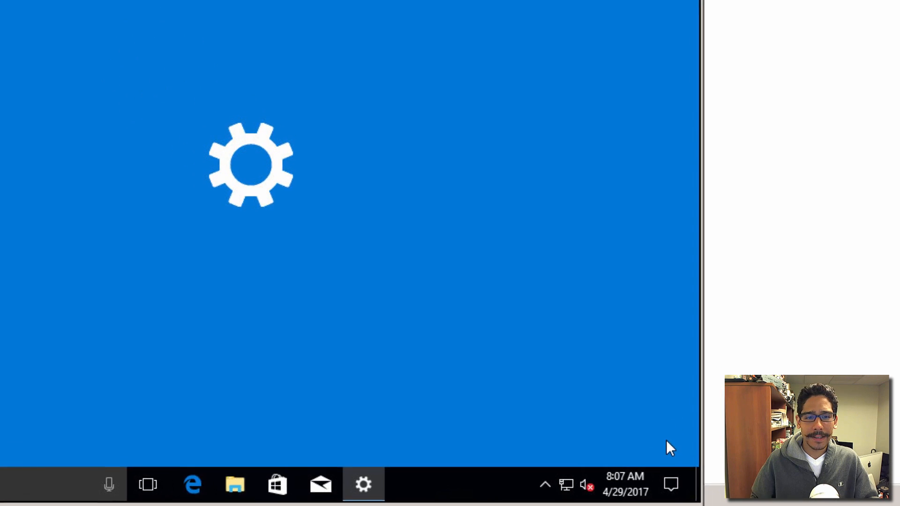
# Go to Personalization > Taskbar, where the PowerShell replacement option shows On
pyautogui.click(363, 483)
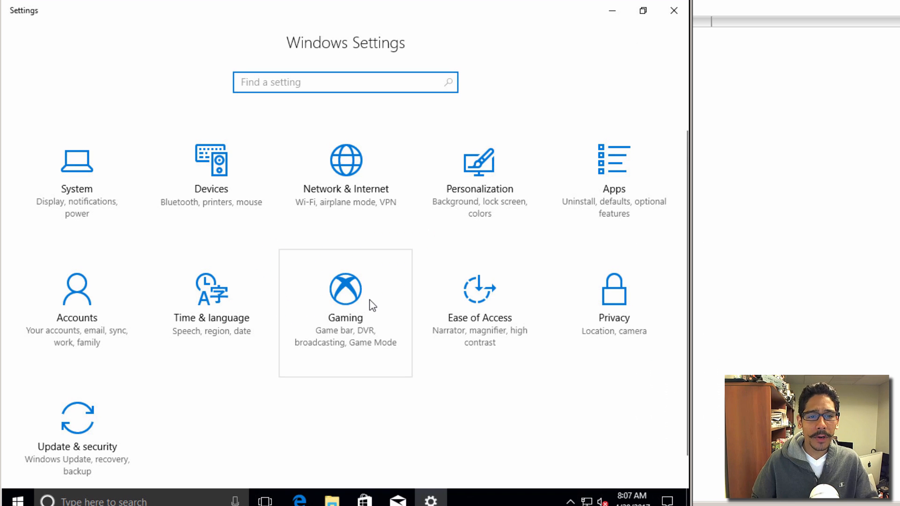
pyautogui.moveTo(487, 200)
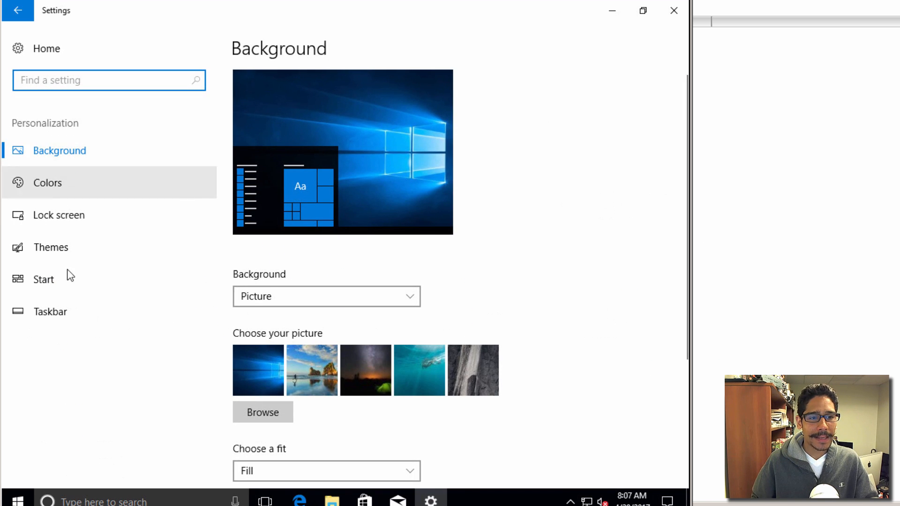
pyautogui.click(49, 311)
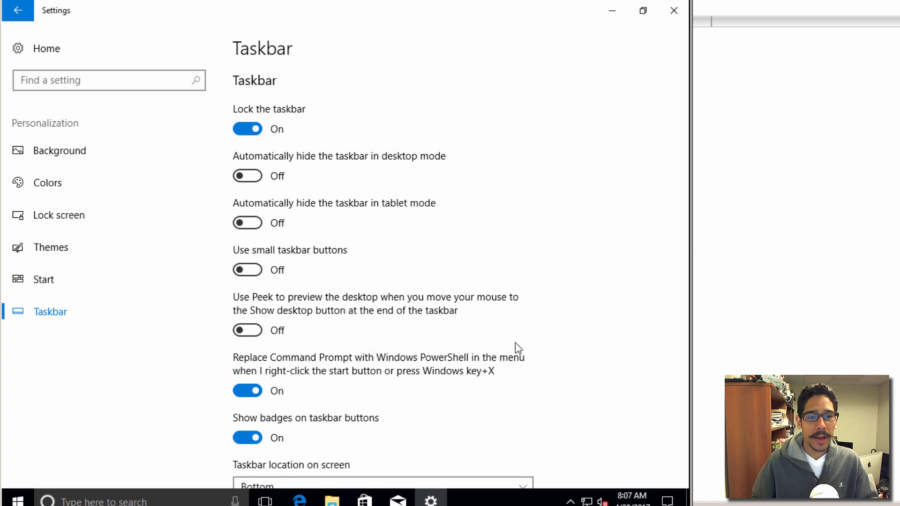
# Switch 'Replace Command Prompt with Windows PowerShell' off and confirm Win+X now lists Command Prompt
pyautogui.scroll(-3)
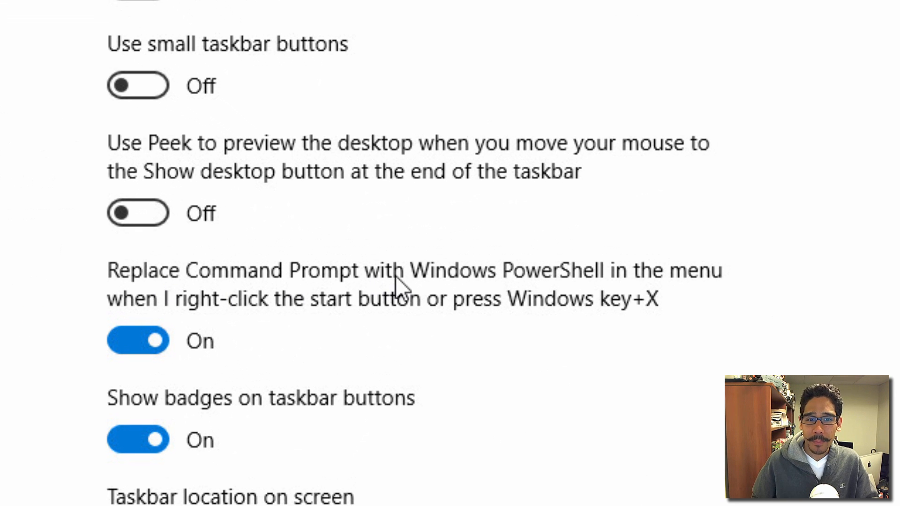
pyautogui.moveTo(344, 313)
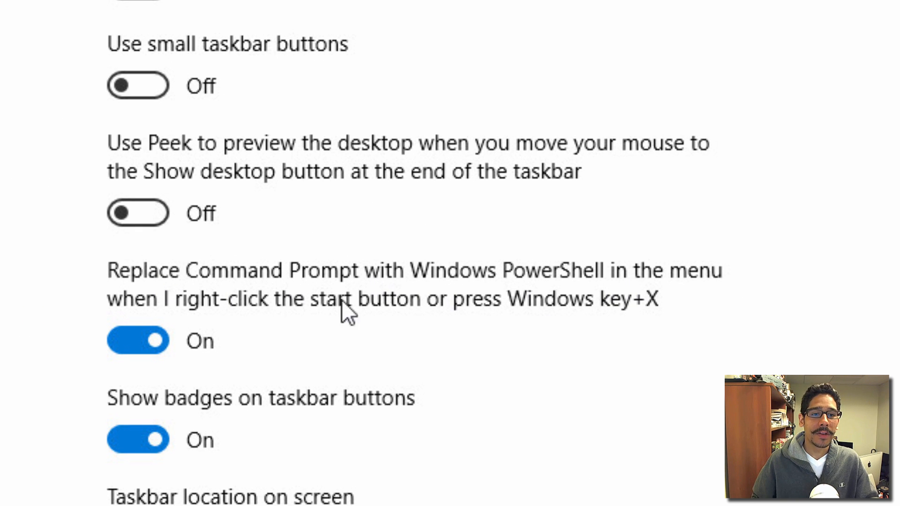
pyautogui.moveTo(631, 338)
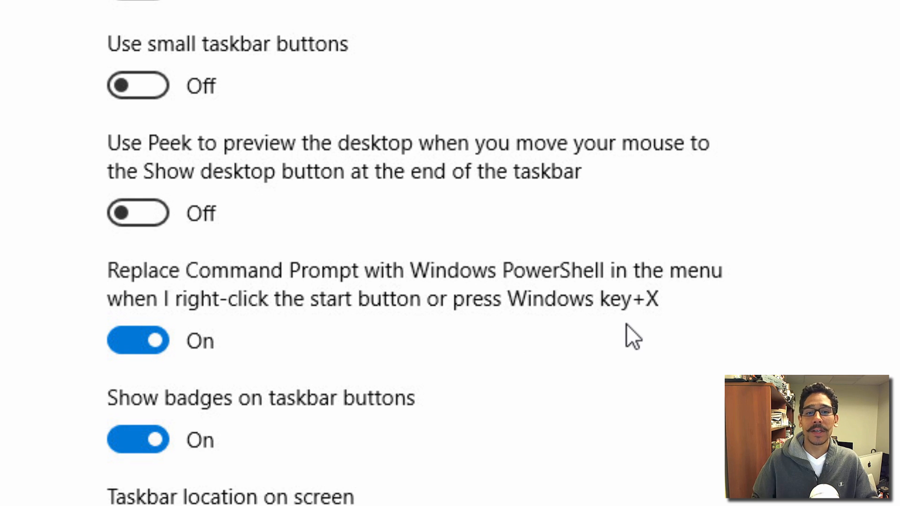
pyautogui.moveTo(569, 321)
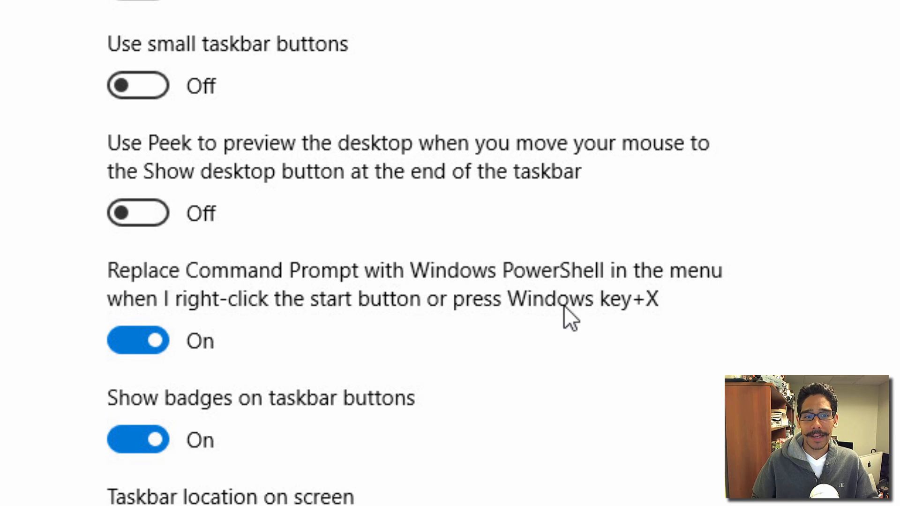
pyautogui.scroll(-3)
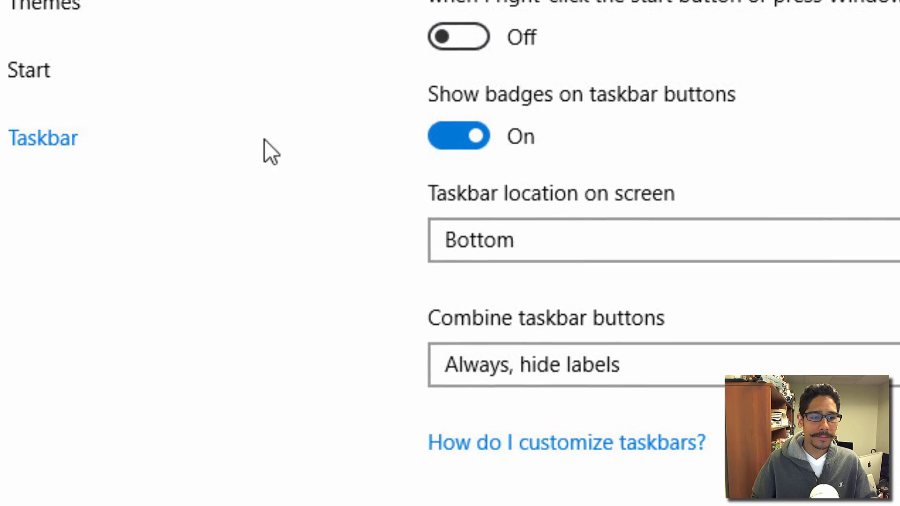
pyautogui.rightClick(34, 478)
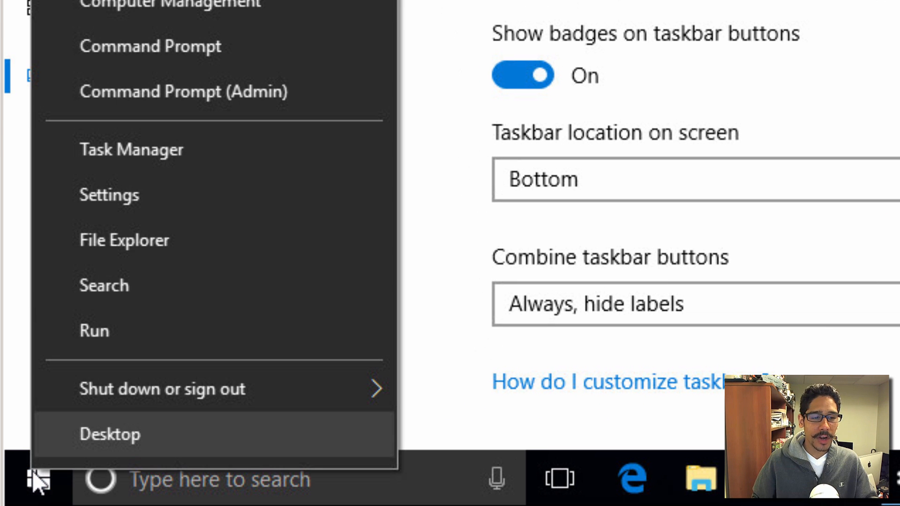